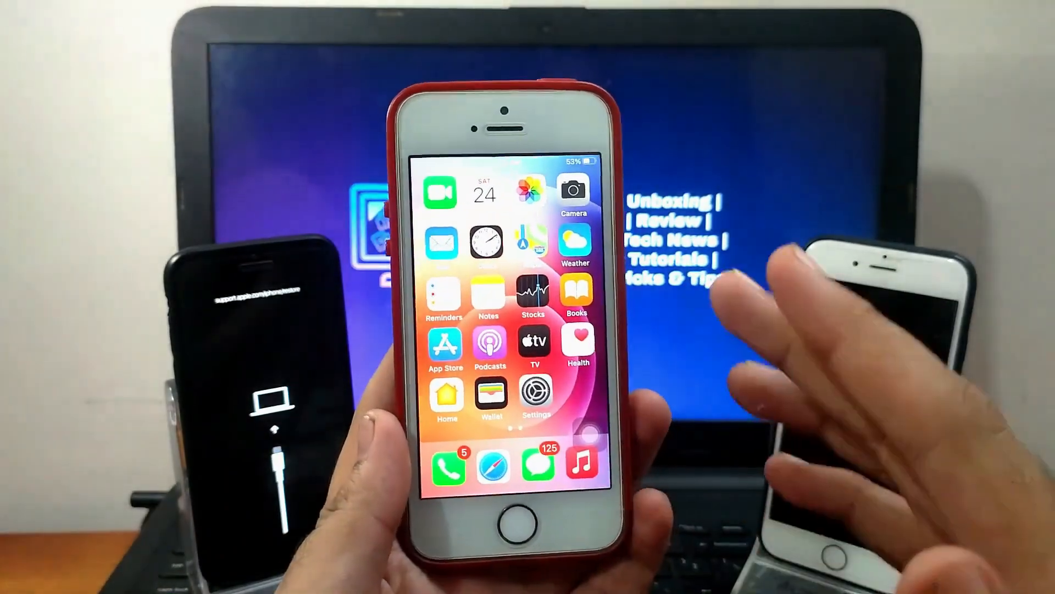
pyautogui.moveTo(863, 300)
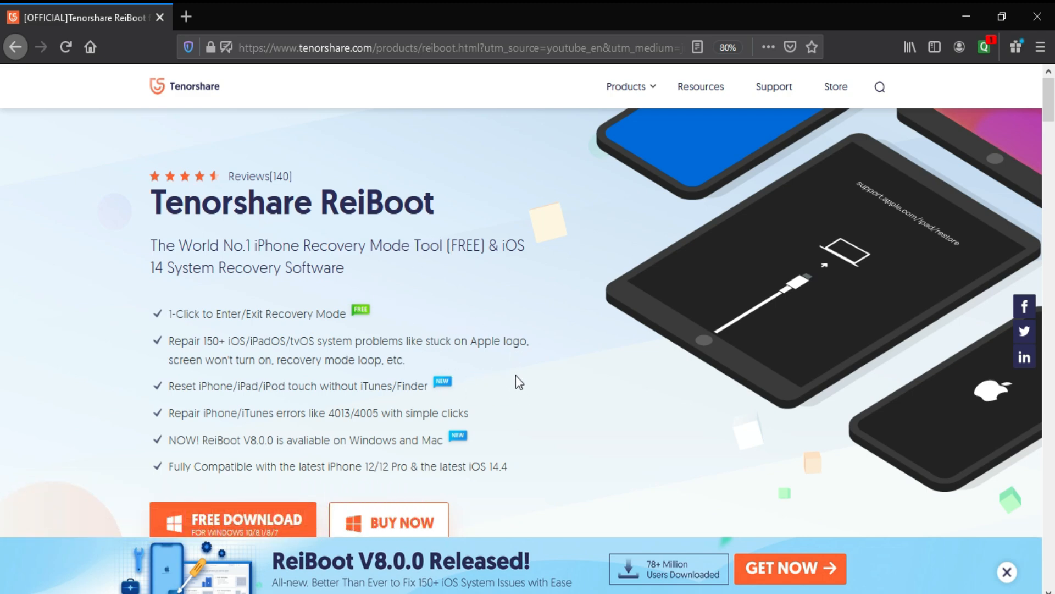
pyautogui.moveTo(6, 119)
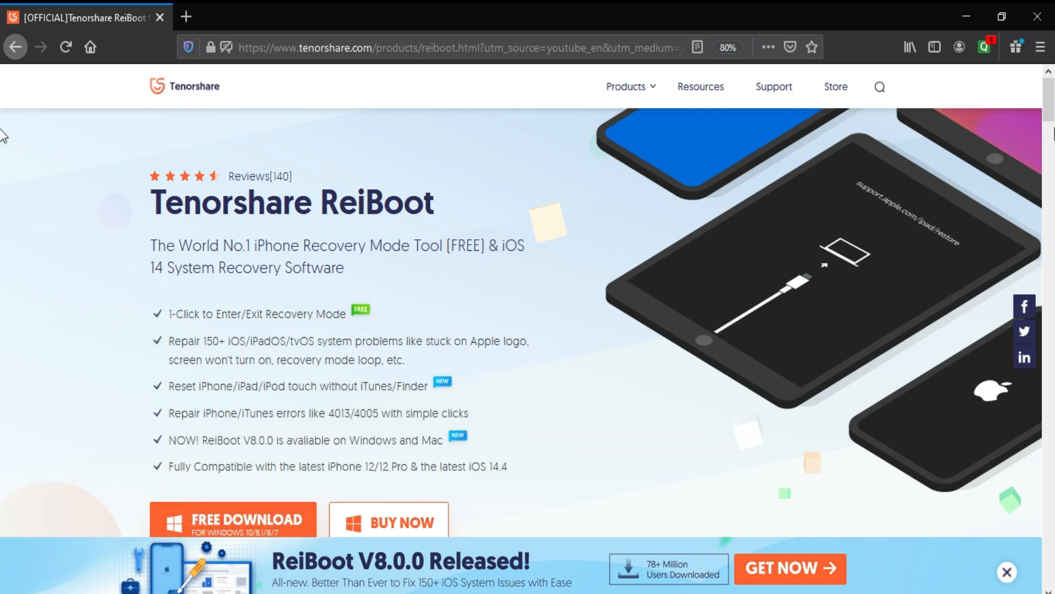
pyautogui.moveTo(369, 580)
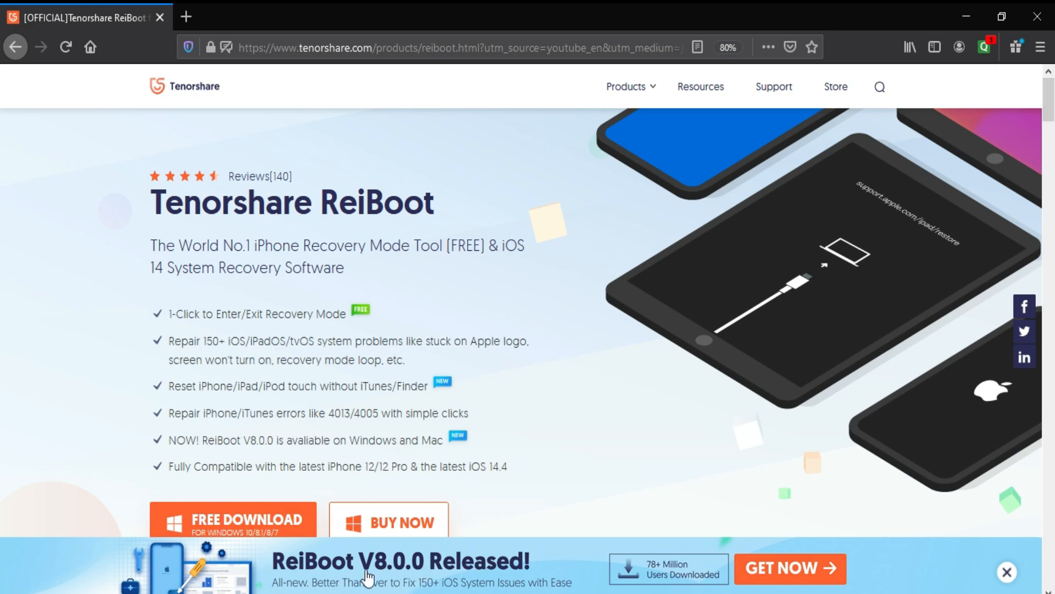
# Step: Scroll through the product page's stuck-scenario cards and follow the link to the iOS 14 problems article
pyautogui.scroll(-3)
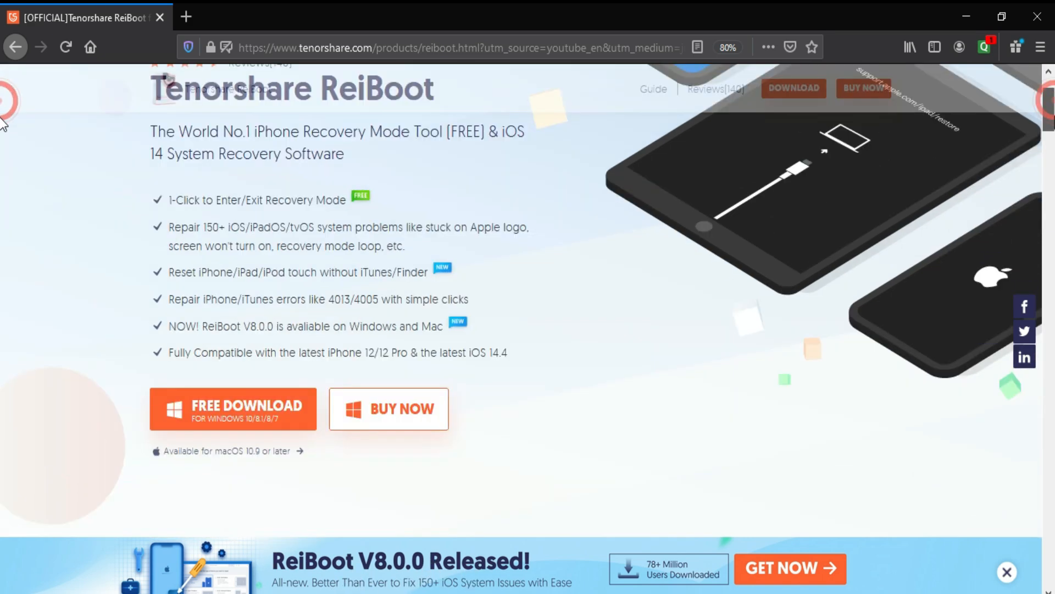
pyautogui.scroll(-3)
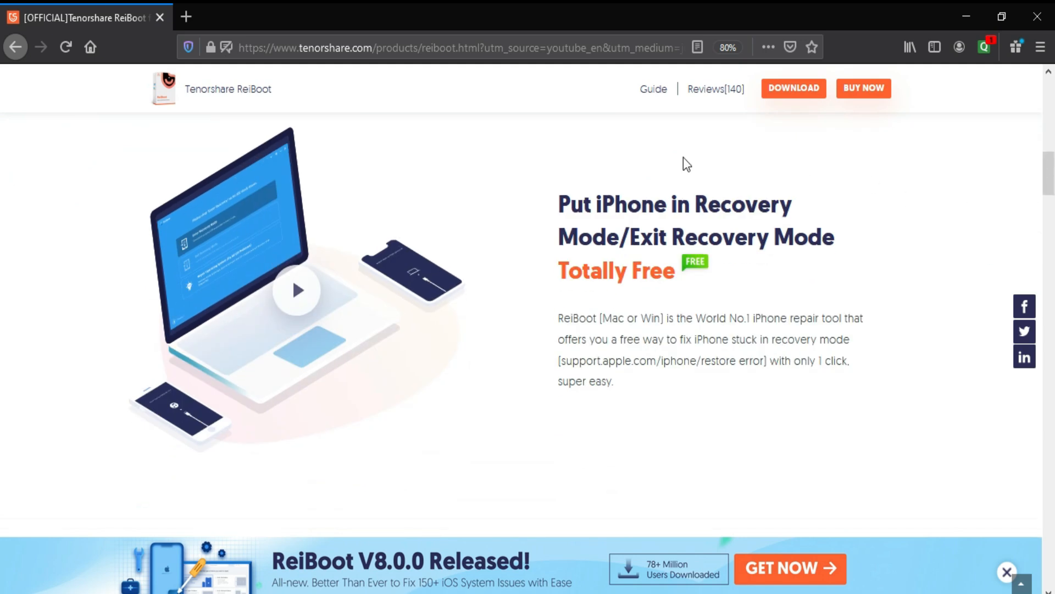
pyautogui.moveTo(821, 275)
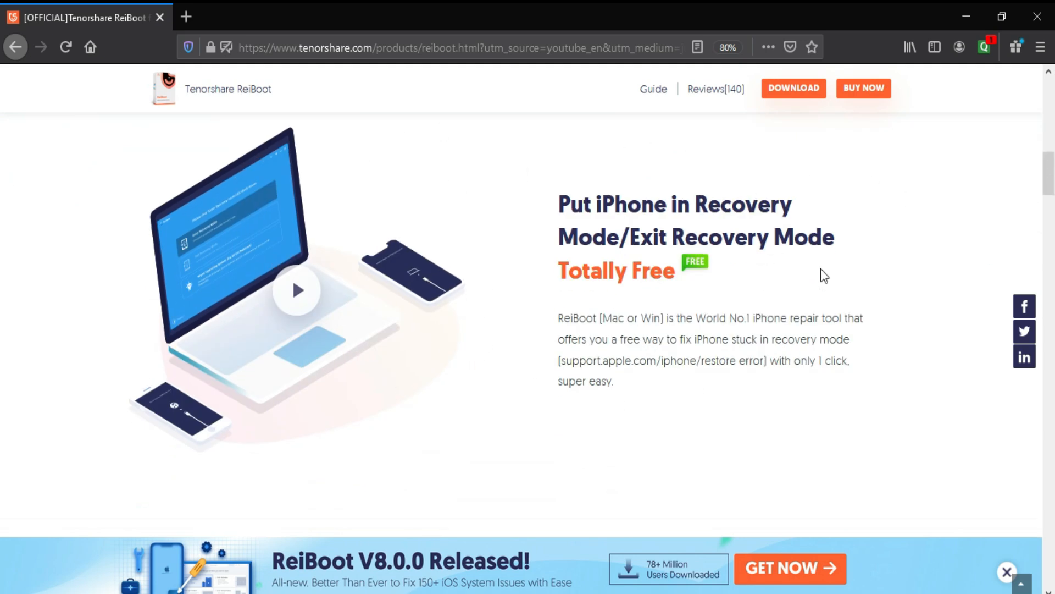
pyautogui.scroll(-3)
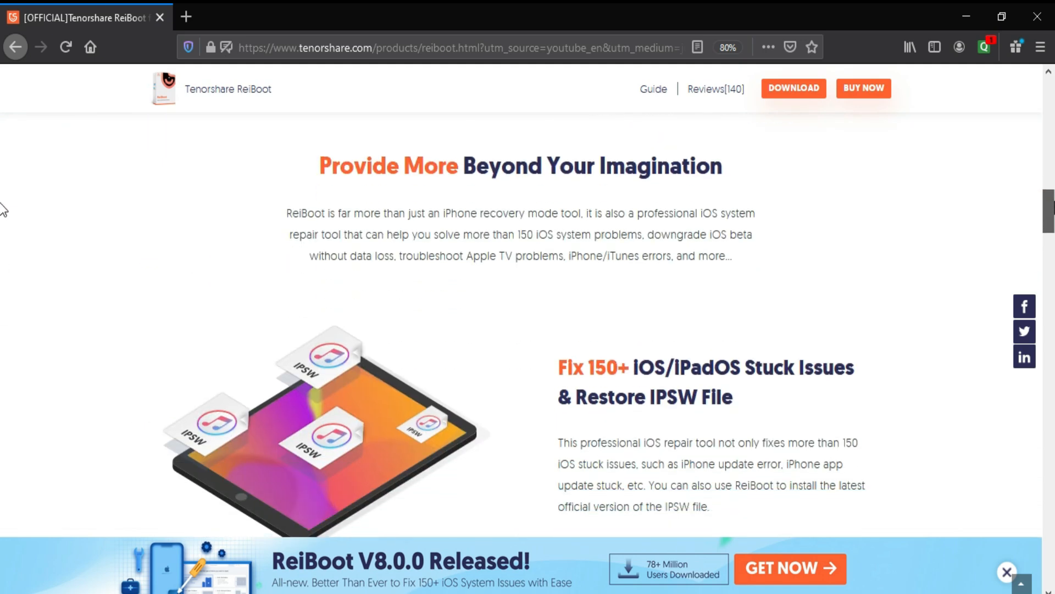
pyautogui.scroll(-3)
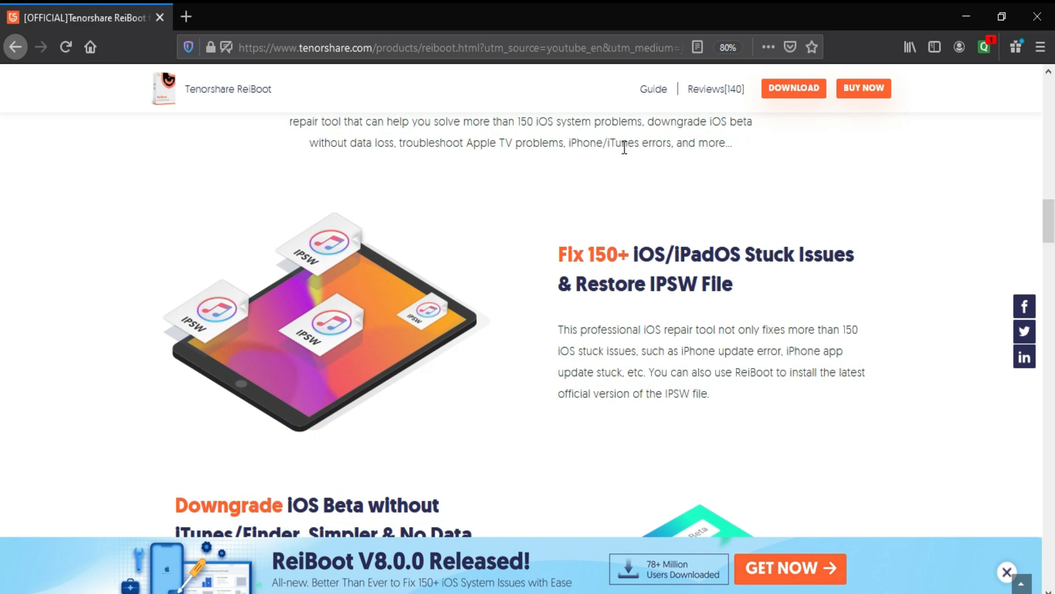
pyautogui.scroll(-3)
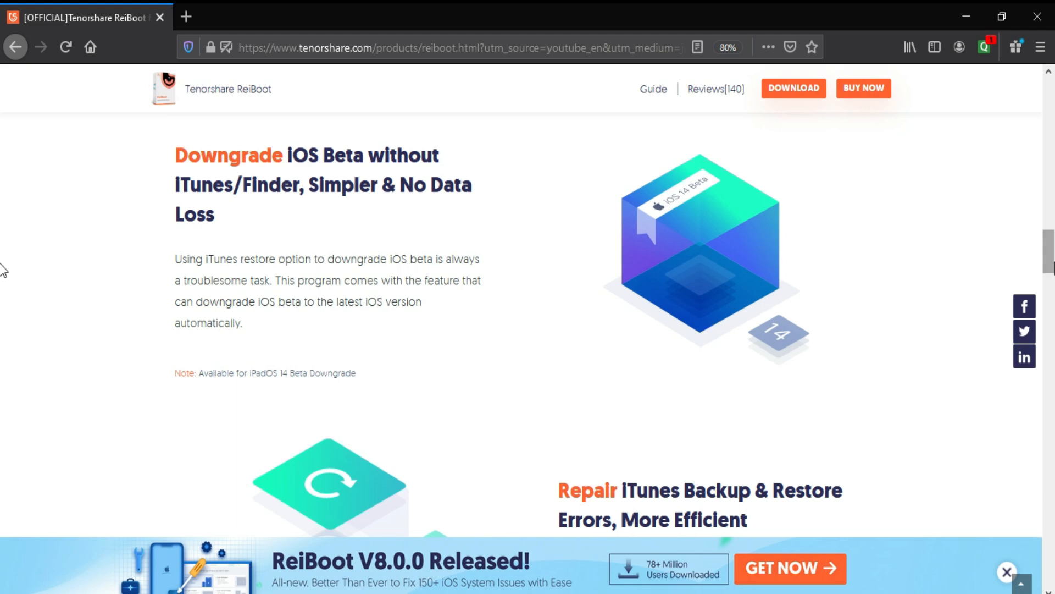
pyautogui.scroll(-3)
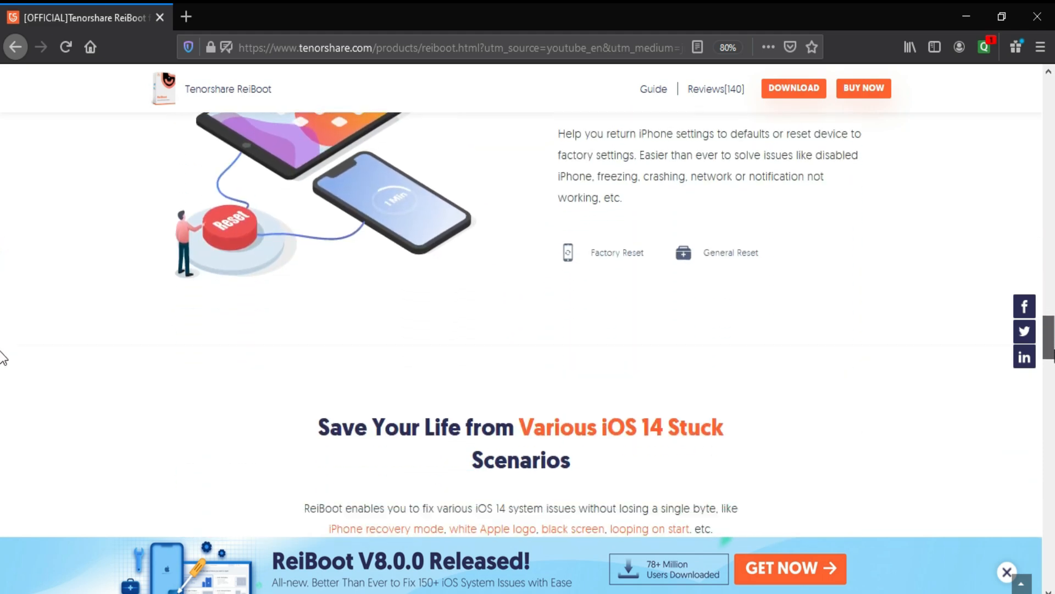
pyautogui.scroll(-3)
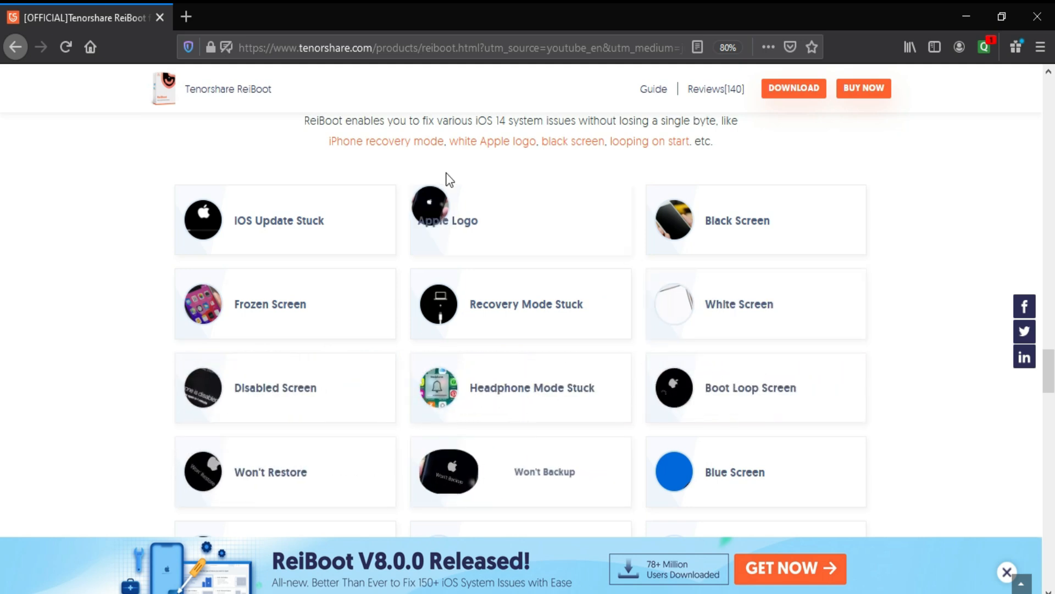
pyautogui.moveTo(1017, 429)
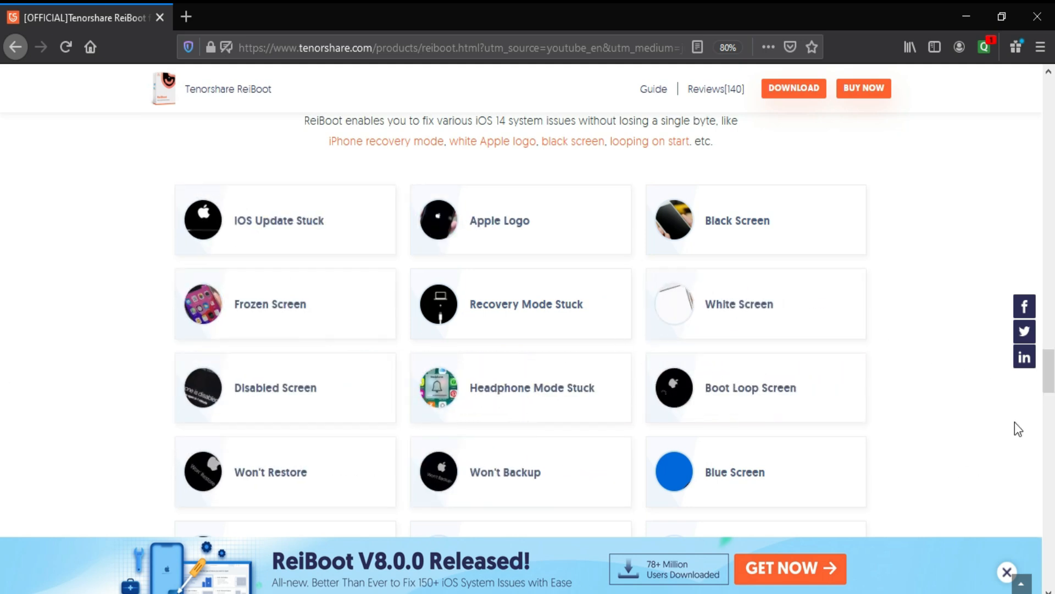
pyautogui.scroll(-3)
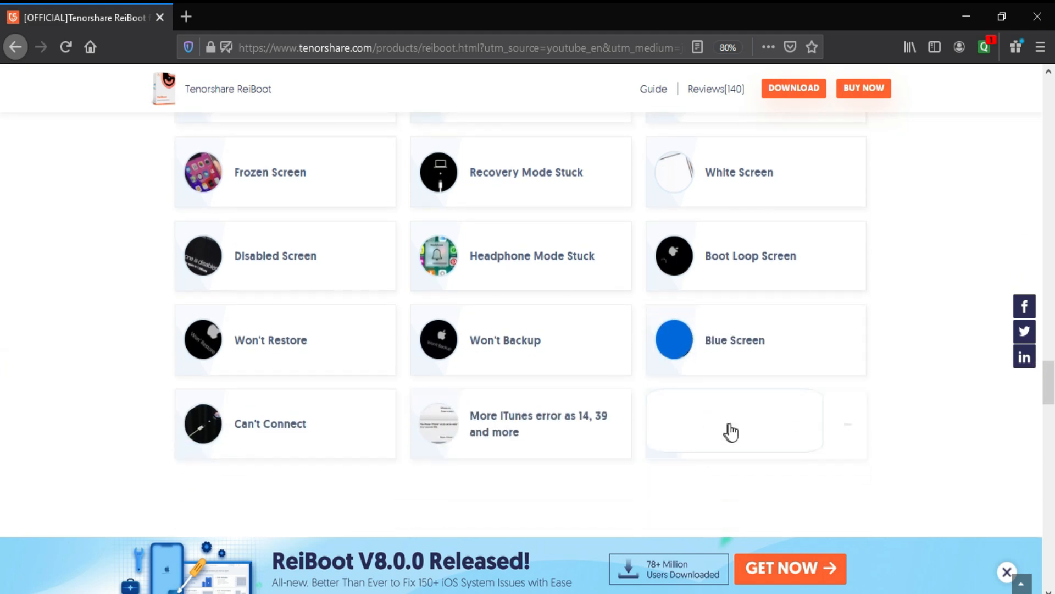
pyautogui.click(733, 428)
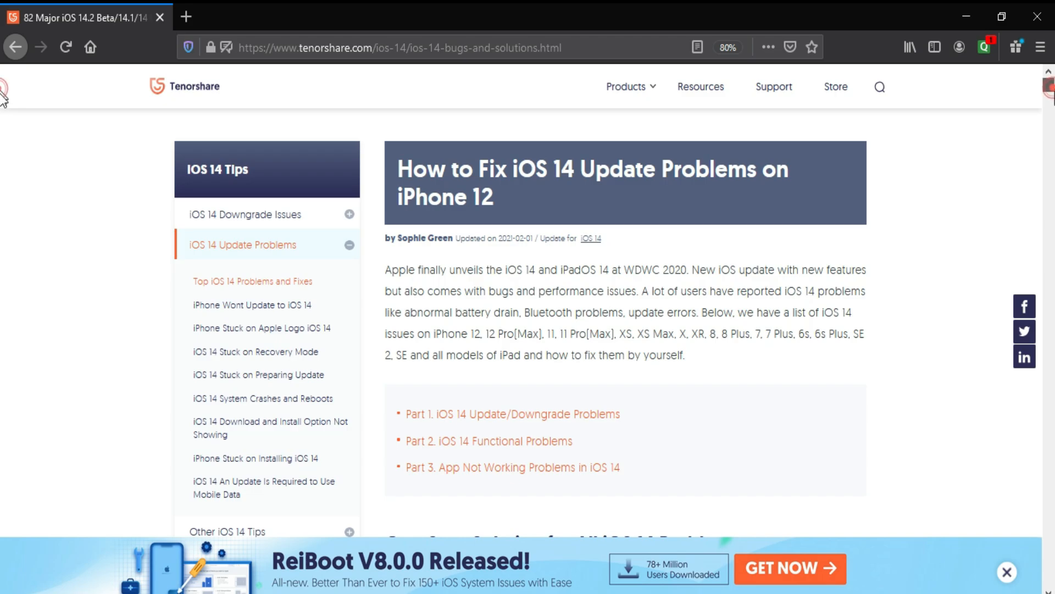
# Step: Scroll the ReiBoot product page to the Reset iPhone feature section
pyautogui.scroll(-3)
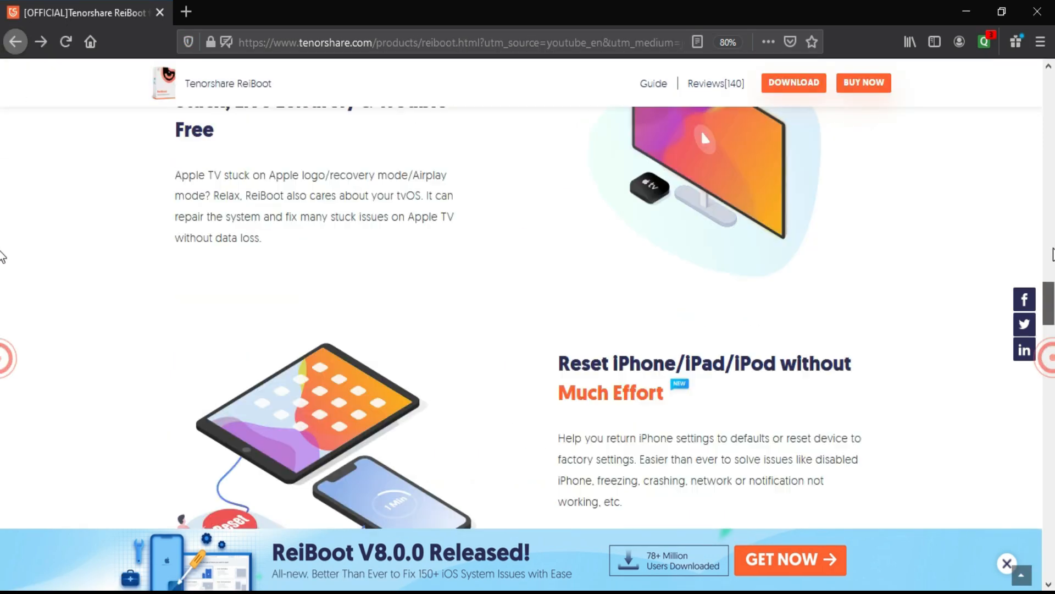
pyautogui.scroll(3)
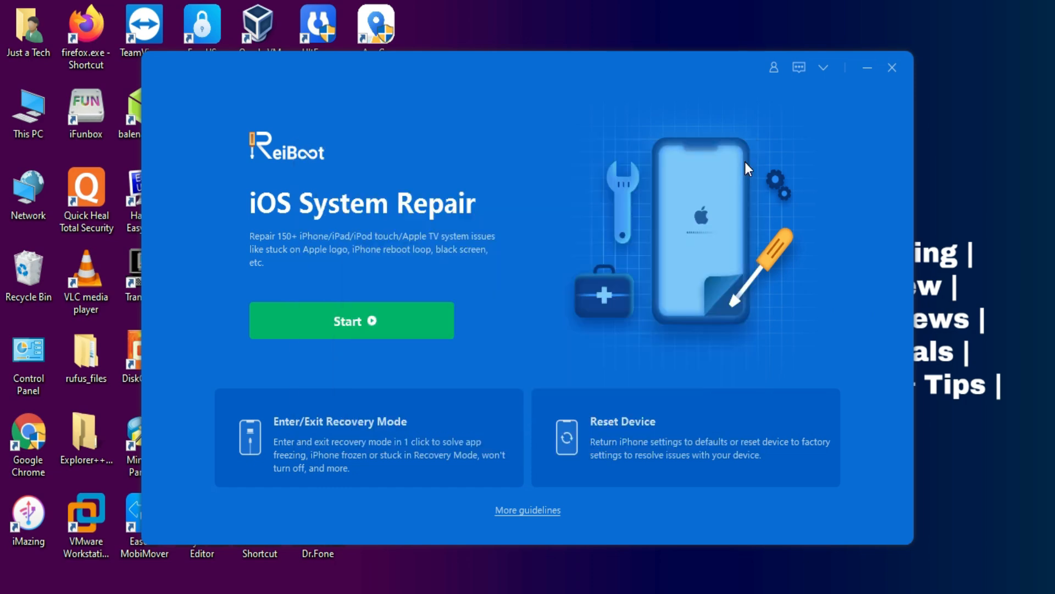
pyautogui.moveTo(468, 343)
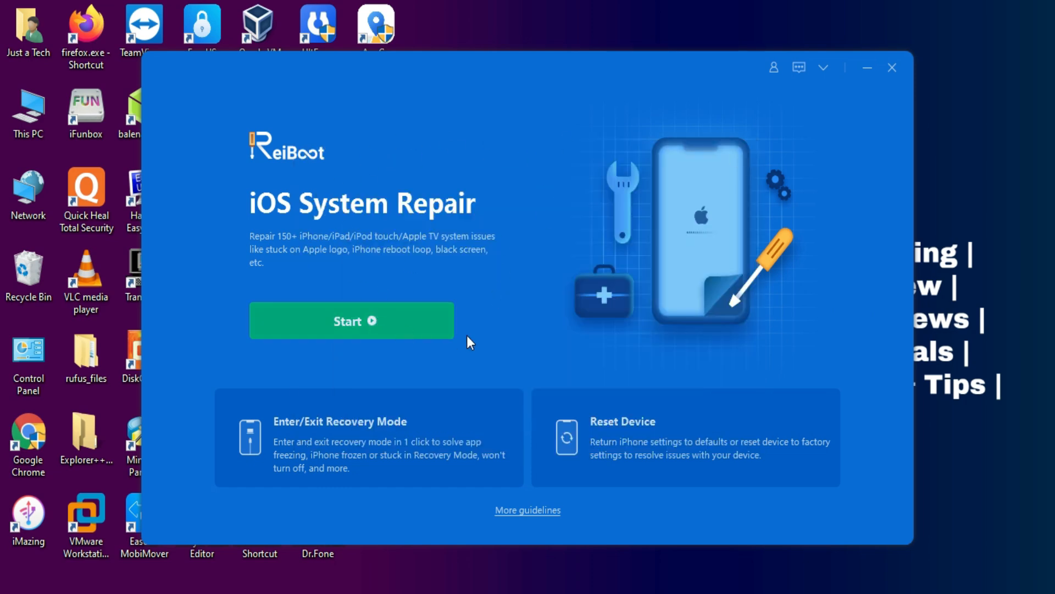
pyautogui.click(351, 321)
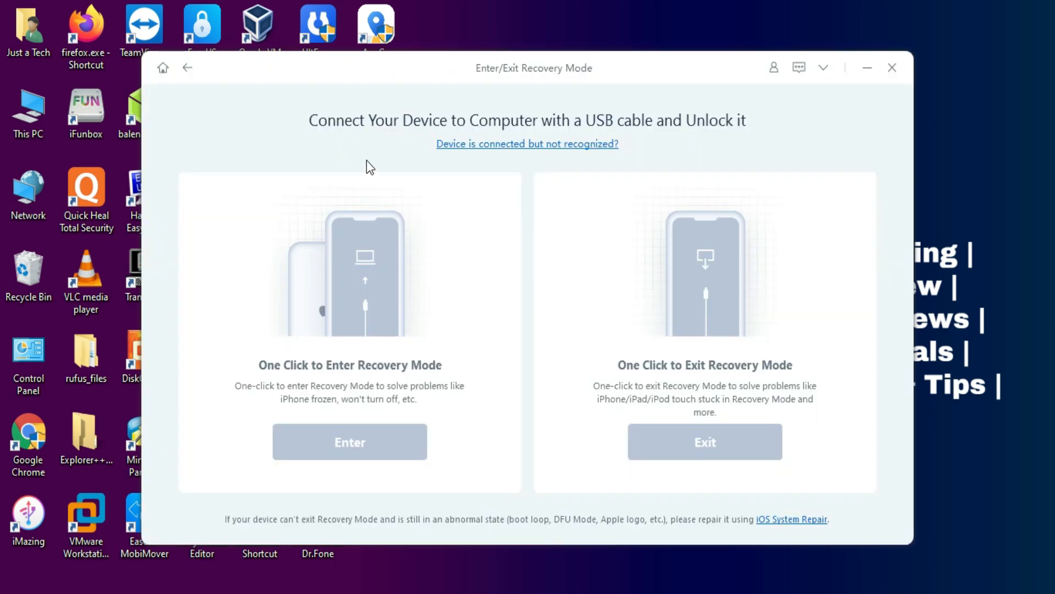
pyautogui.click(187, 68)
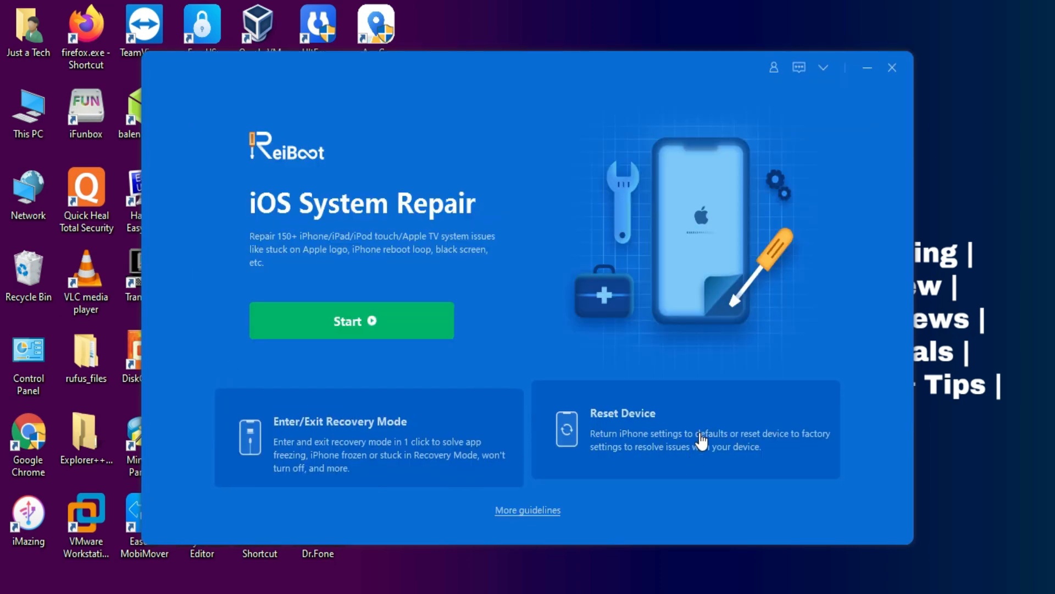
pyautogui.click(702, 440)
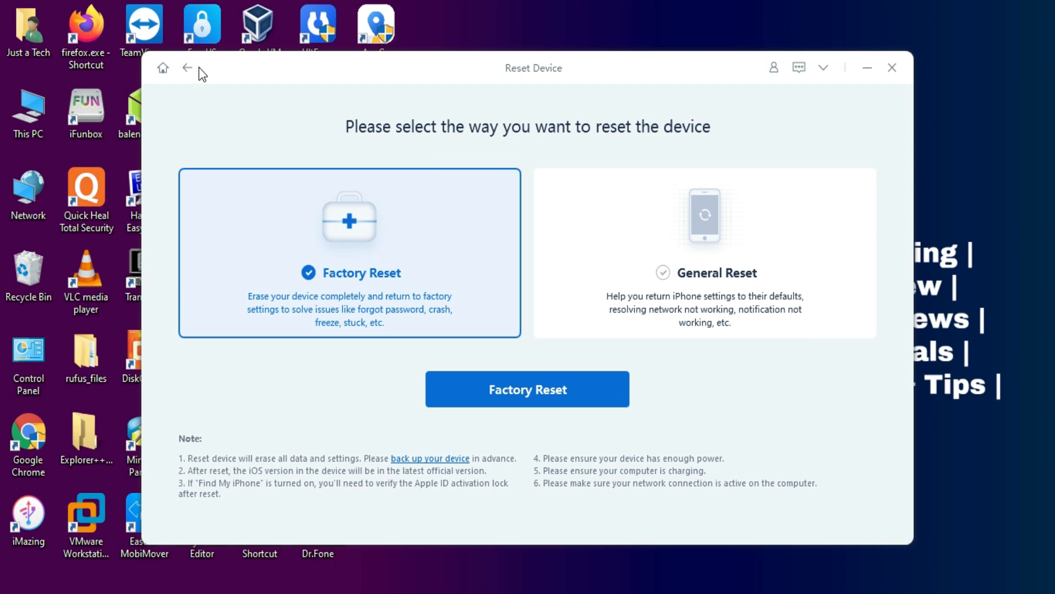
pyautogui.click(187, 67)
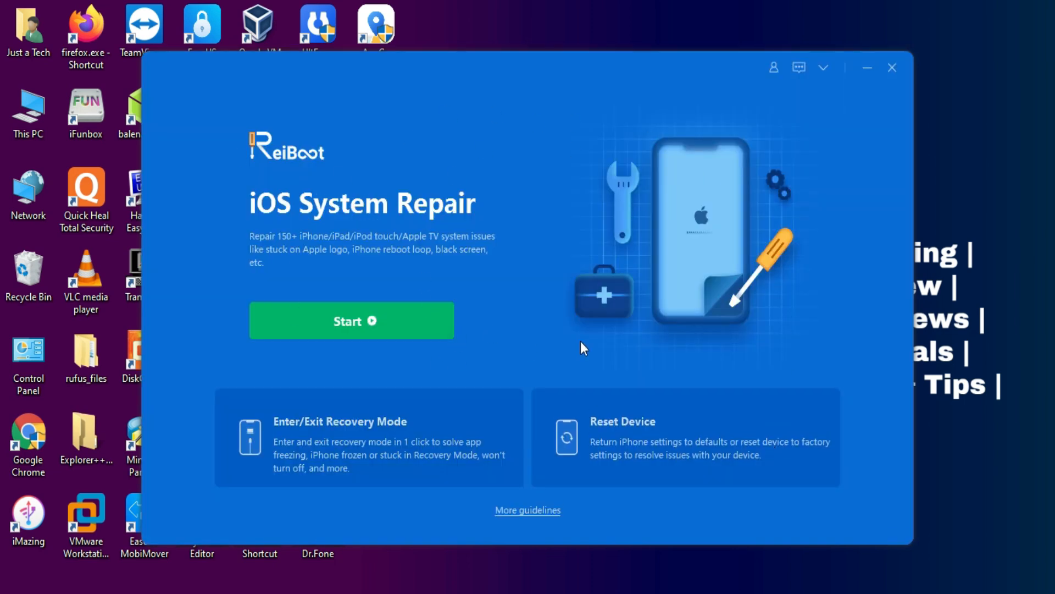
pyautogui.moveTo(946, 159)
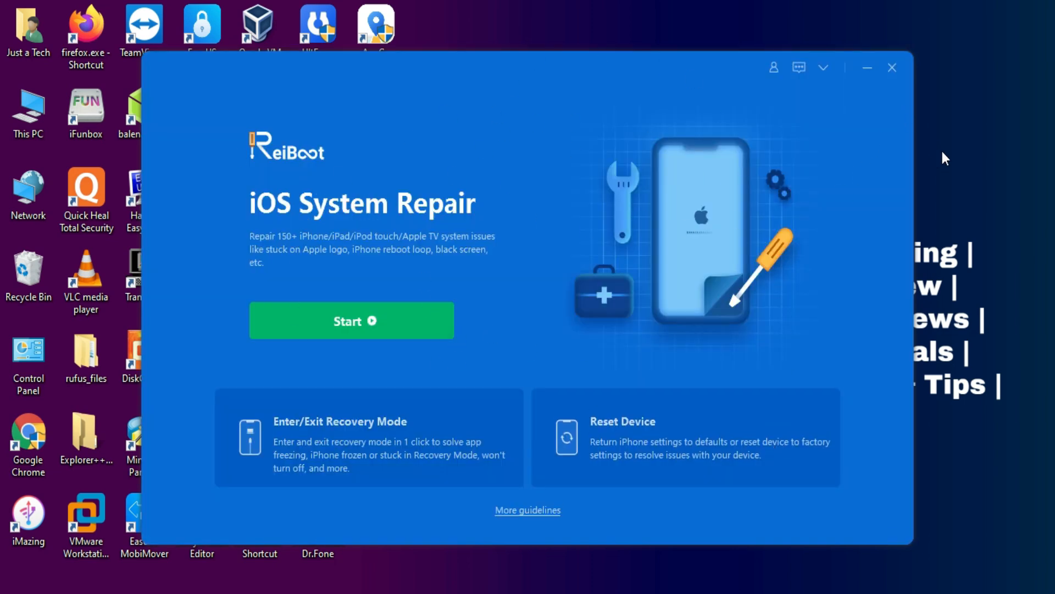
pyautogui.moveTo(950, 154)
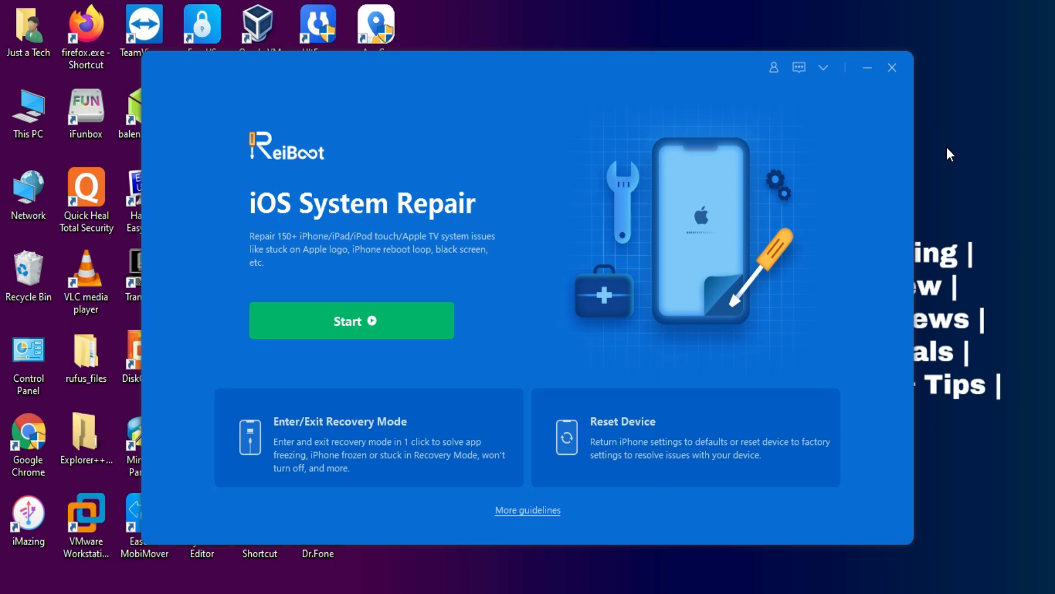
# Step: Go to the Enter/Exit Recovery Mode page so the plugged-in iPhone SE is detected
pyautogui.click(367, 437)
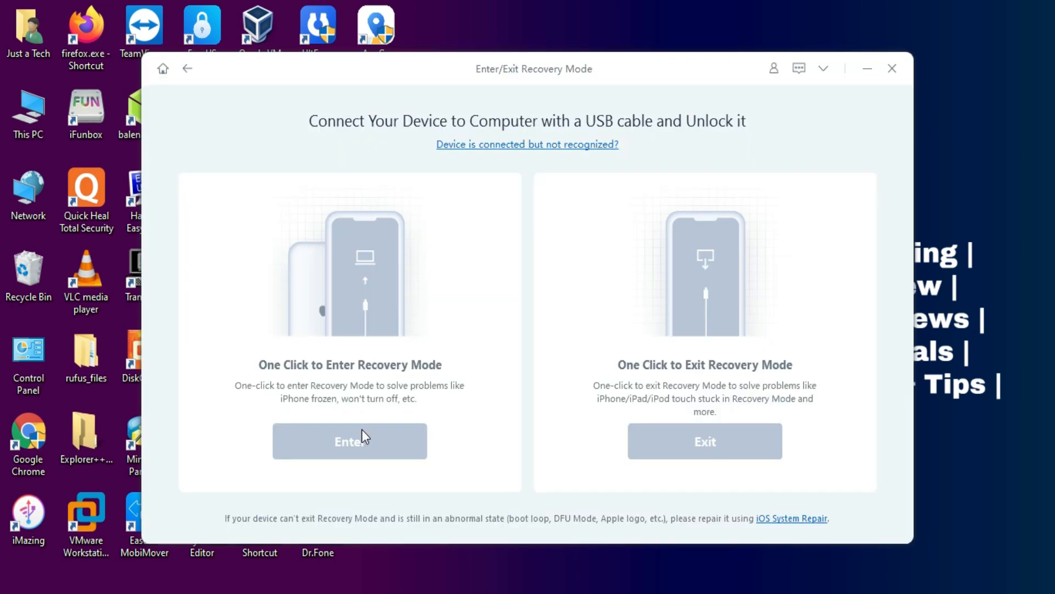
pyautogui.moveTo(410, 263)
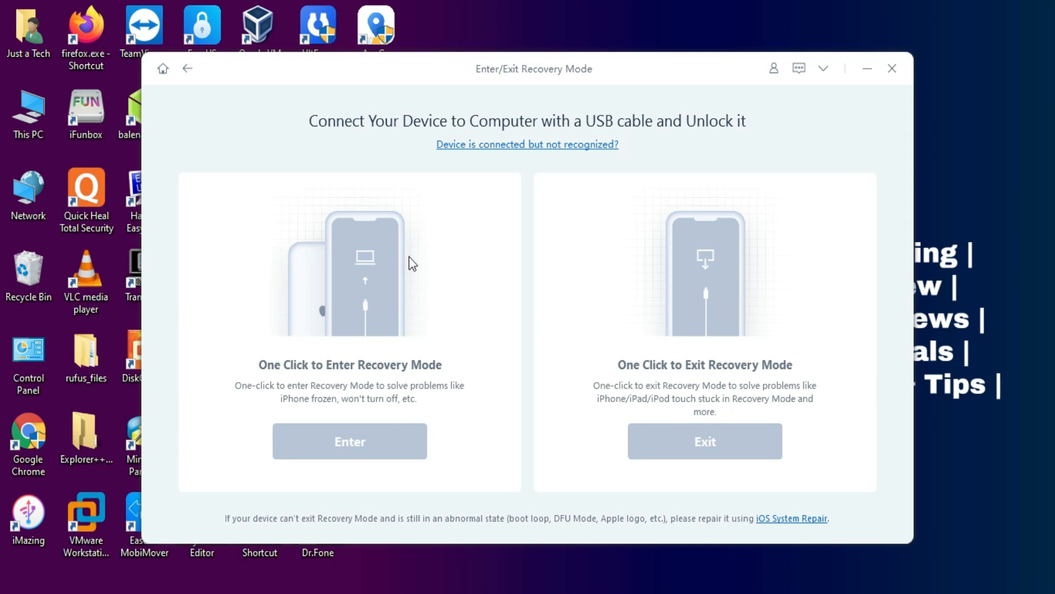
pyautogui.moveTo(400, 361)
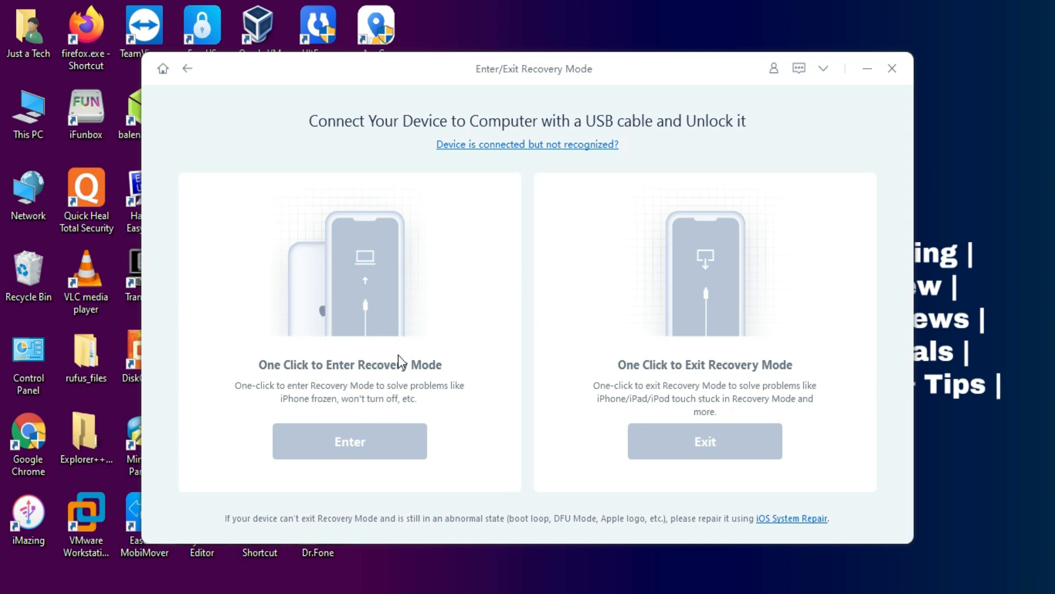
pyautogui.moveTo(670, 382)
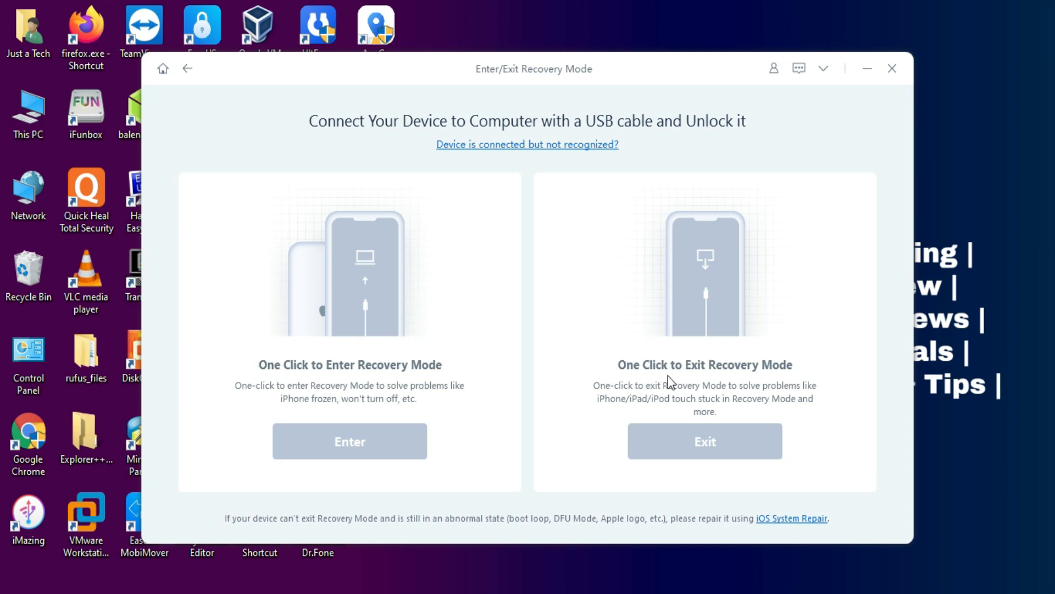
pyautogui.moveTo(312, 225)
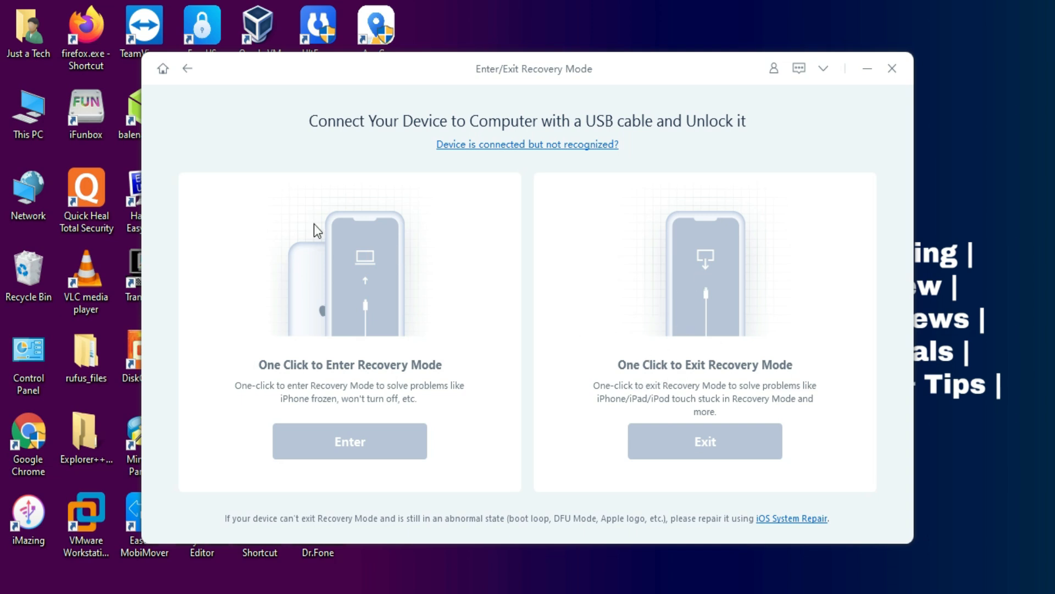
pyautogui.moveTo(268, 159)
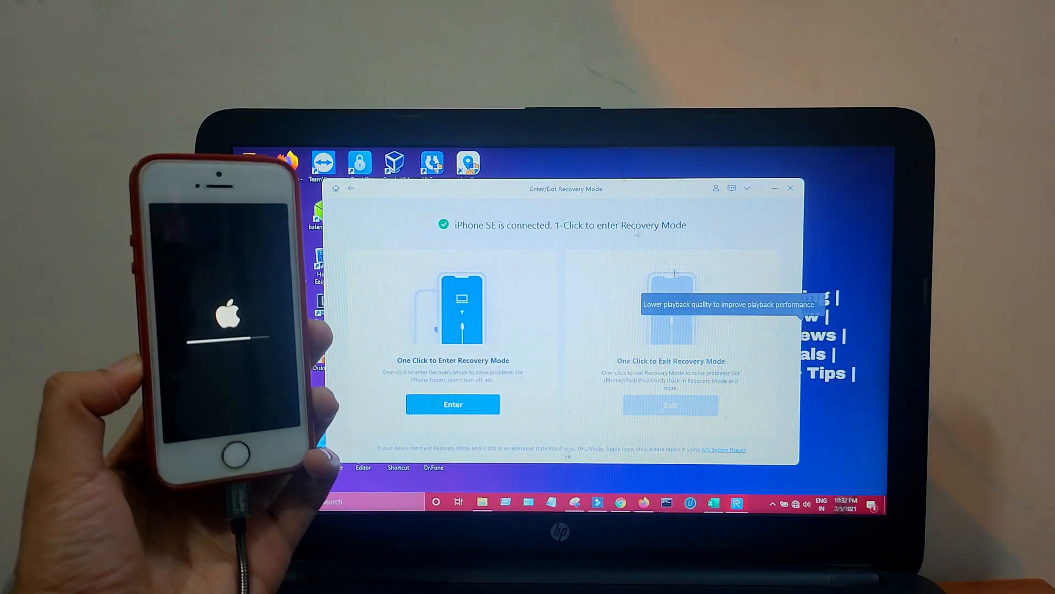
# Step: Return to the ReiBoot home screen with the iPhone SE shown as connected
pyautogui.click(453, 404)
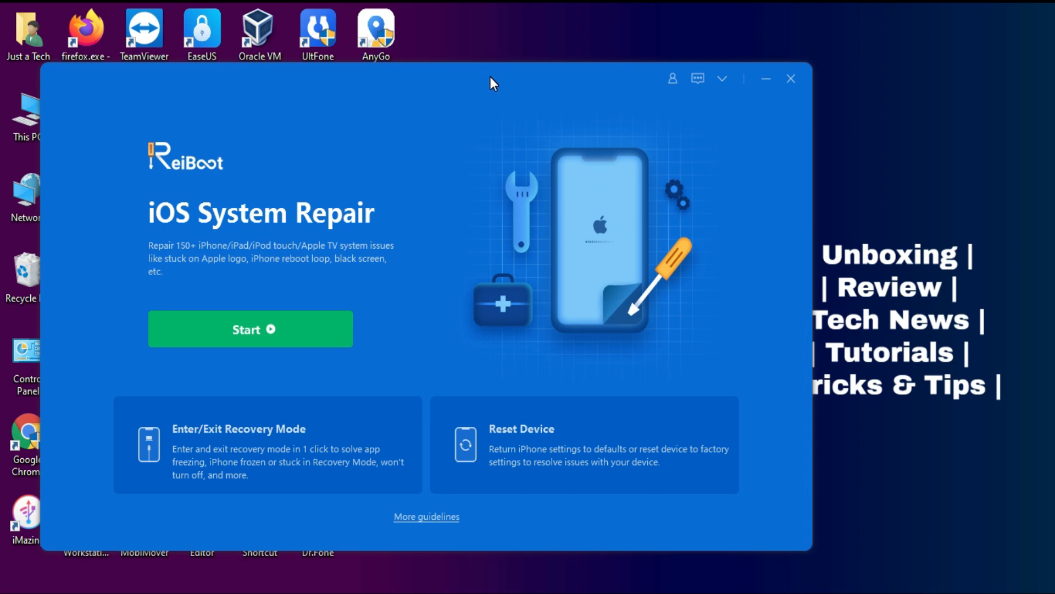
pyautogui.click(233, 444)
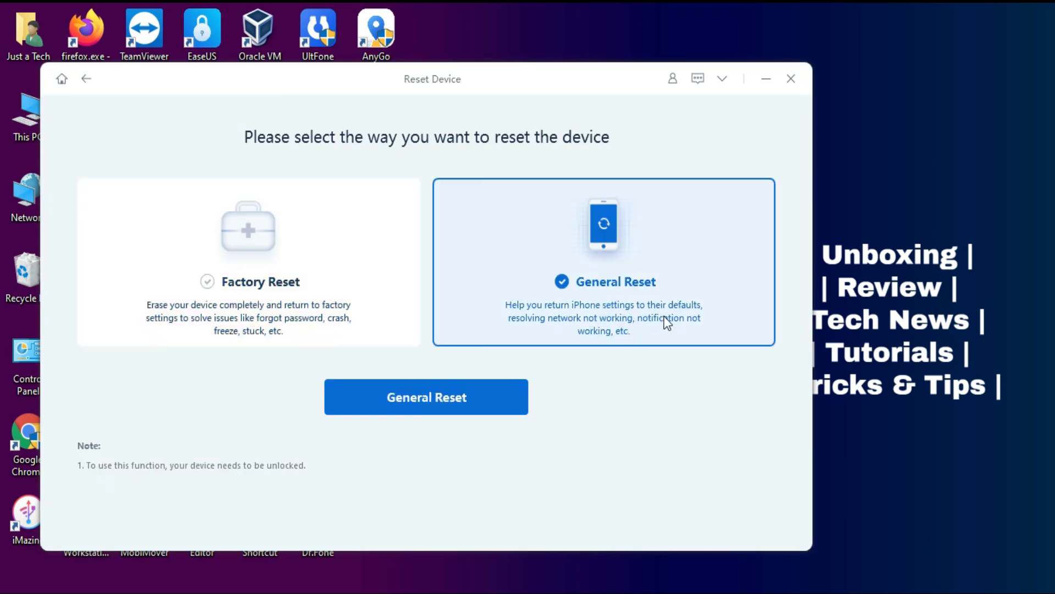
pyautogui.moveTo(329, 258)
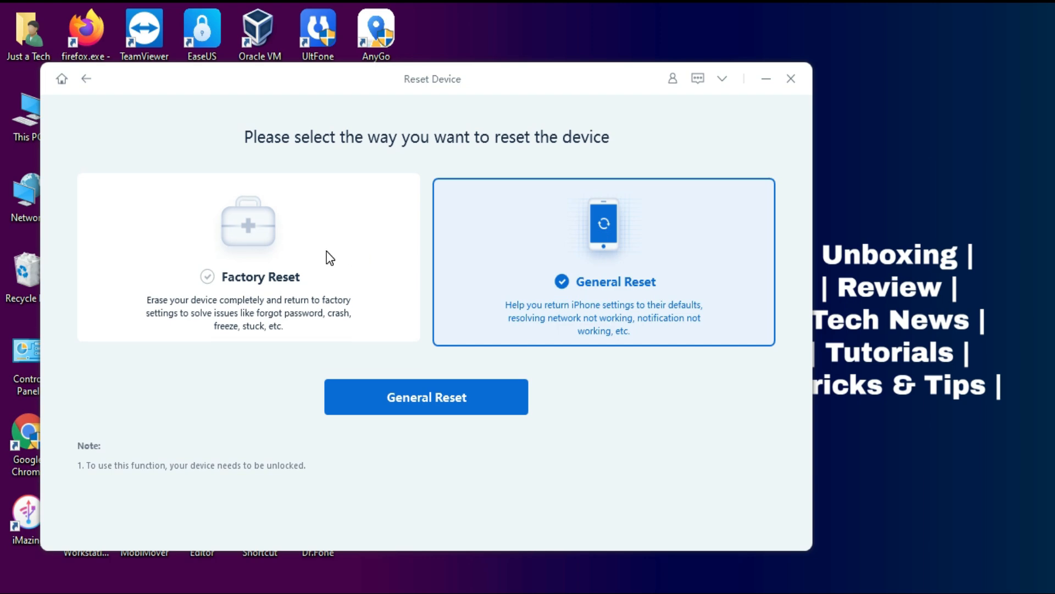
pyautogui.click(88, 79)
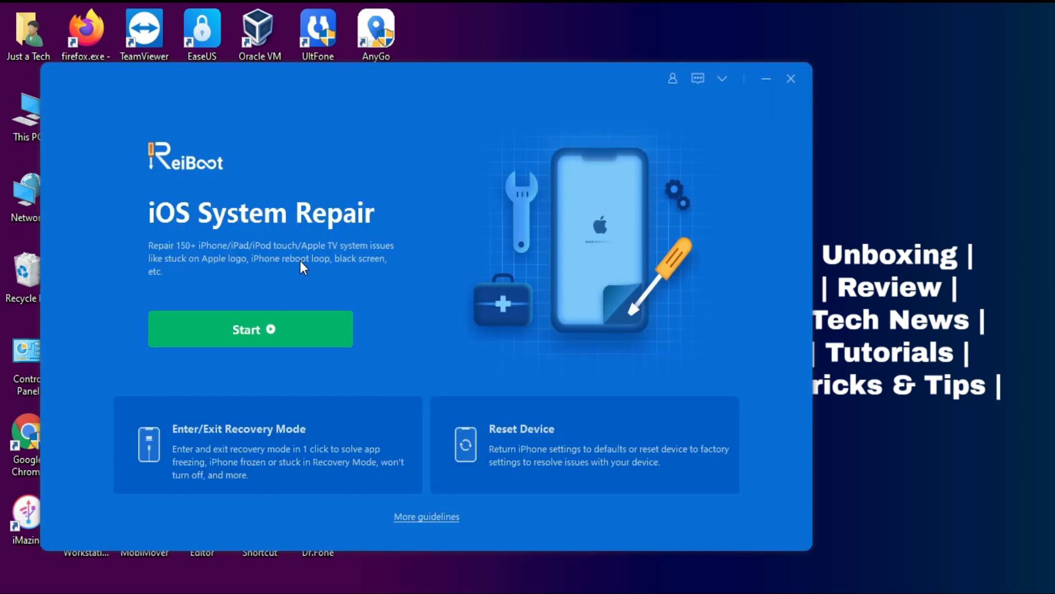
# Step: Start iOS System Repair and choose the data-safe Standard Repair mode for the iPhone SE
pyautogui.click(250, 328)
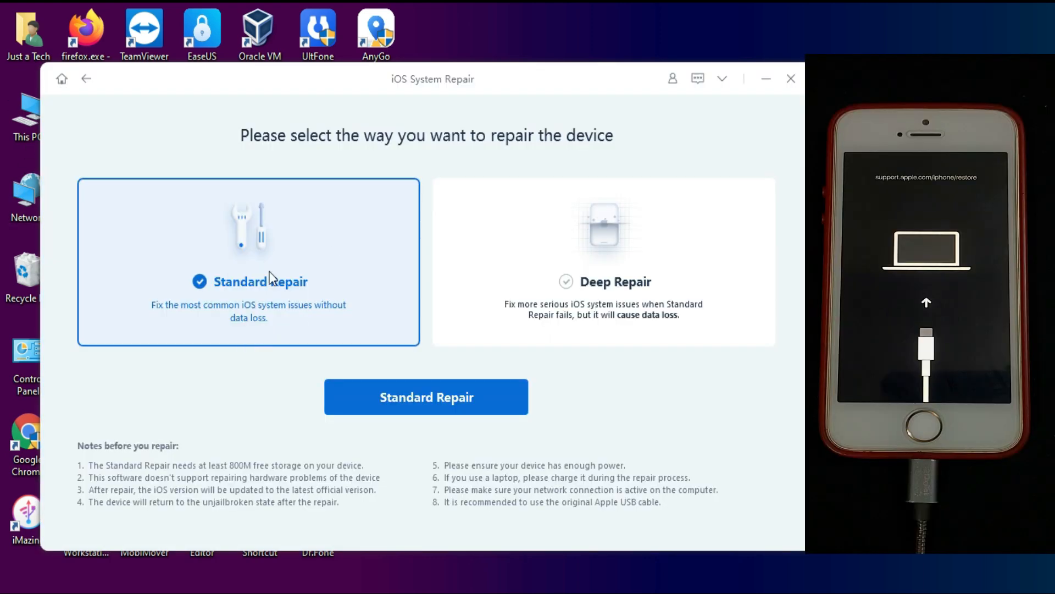
pyautogui.click(603, 269)
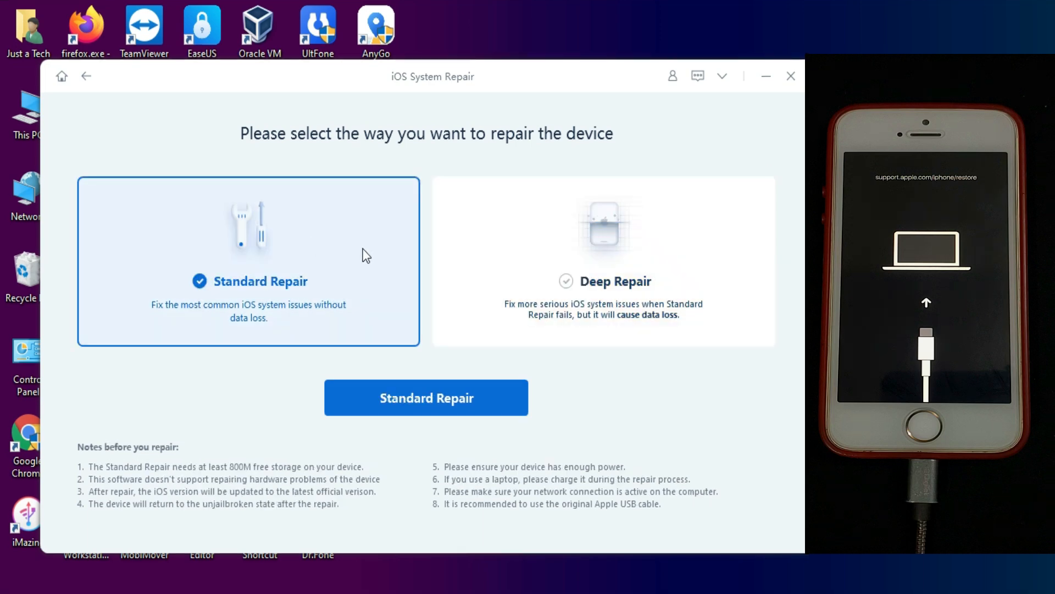
pyautogui.moveTo(148, 463)
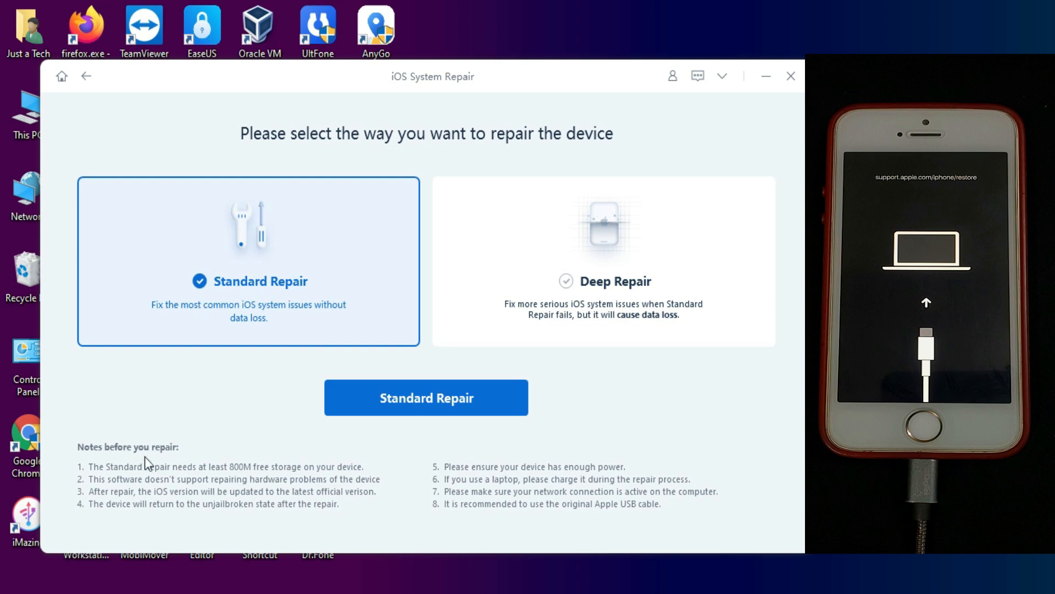
pyautogui.moveTo(283, 326)
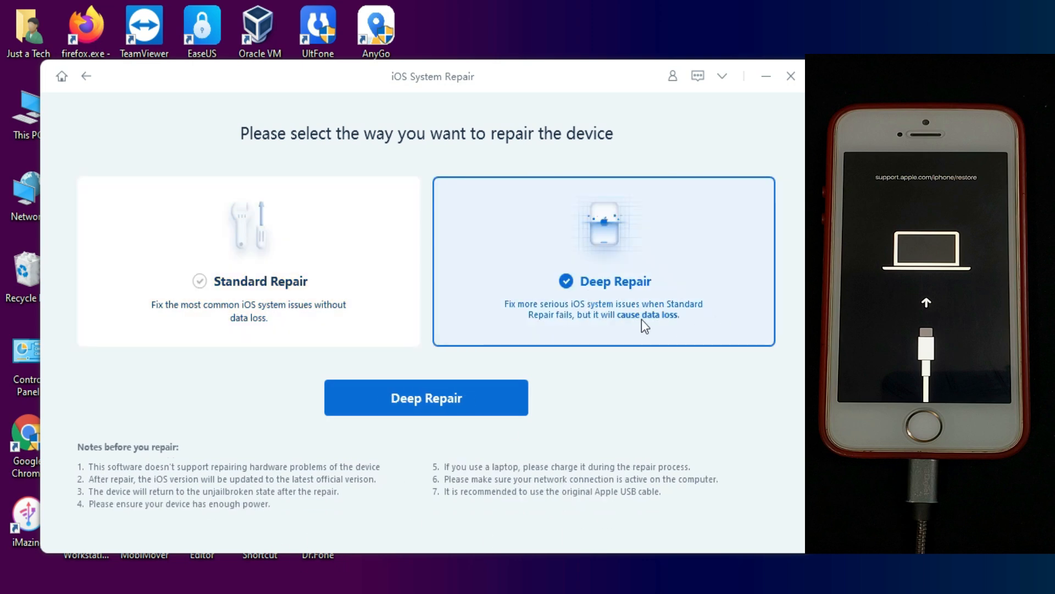
pyautogui.moveTo(328, 208)
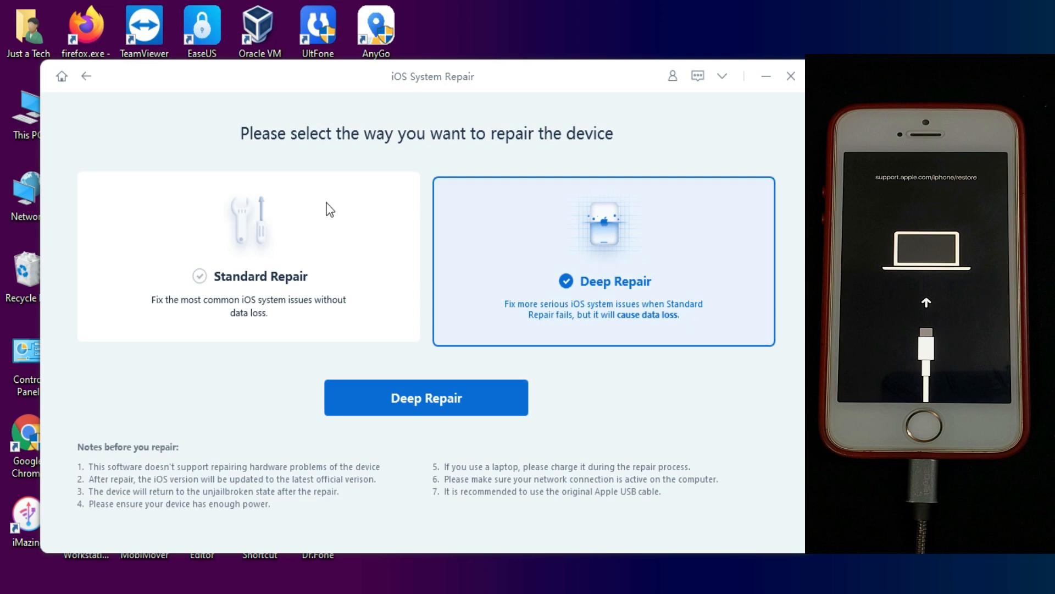
pyautogui.click(249, 265)
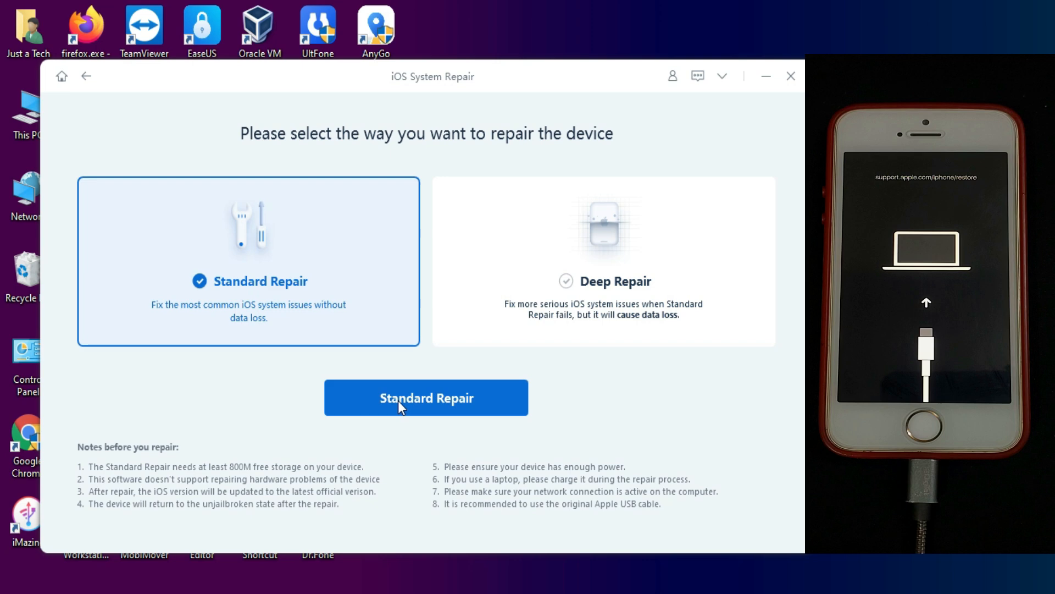
pyautogui.moveTo(416, 429)
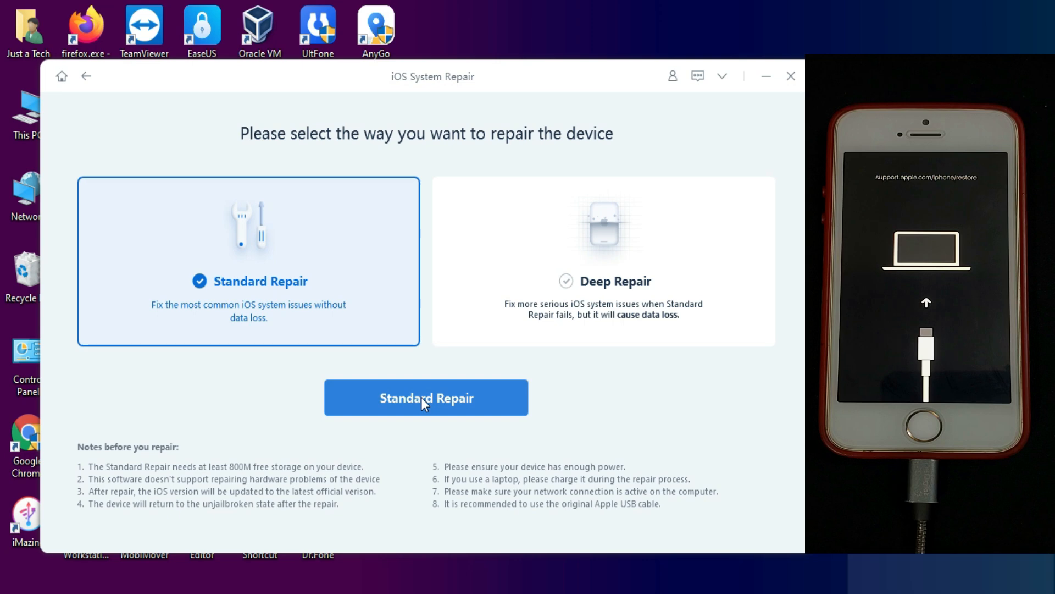
pyautogui.click(426, 398)
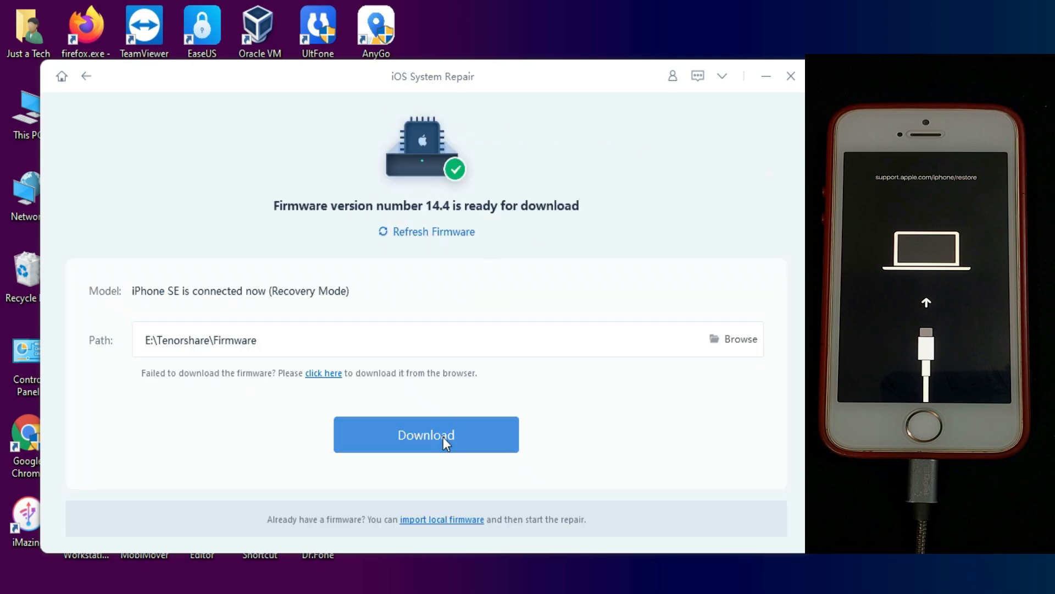
# Step: Import the local iPhone_4.0_64bit_14.4_18D52_Restore.ipsw instead of downloading iOS 14.4 firmware
pyautogui.click(427, 435)
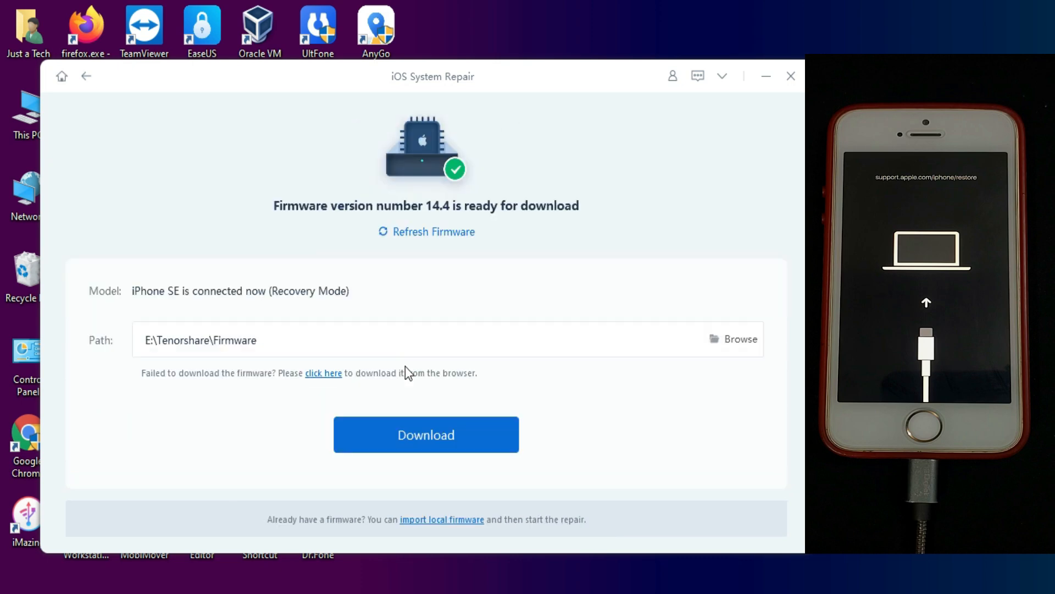
pyautogui.moveTo(449, 528)
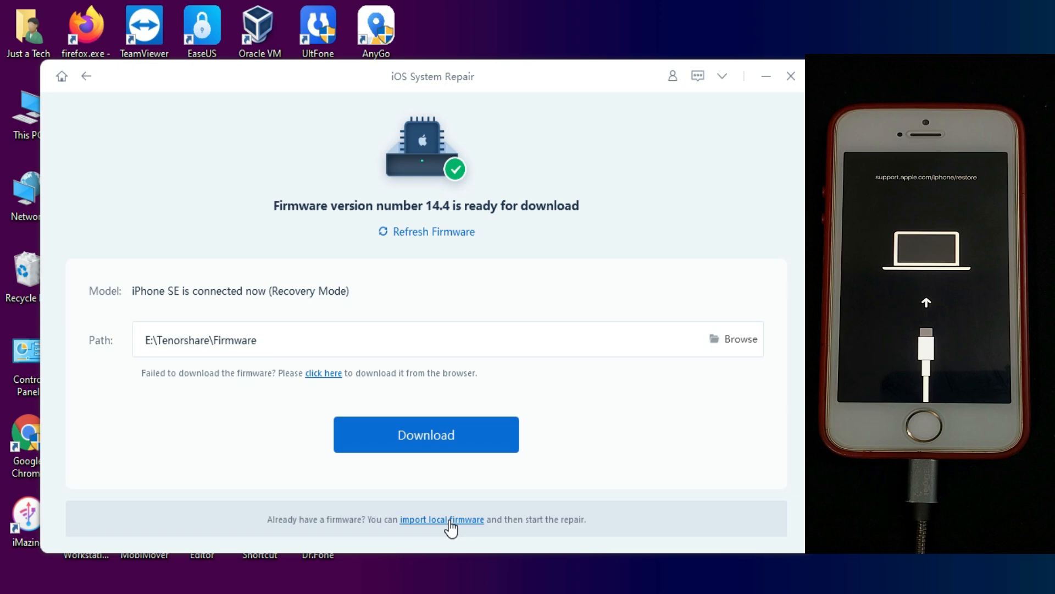
pyautogui.click(442, 519)
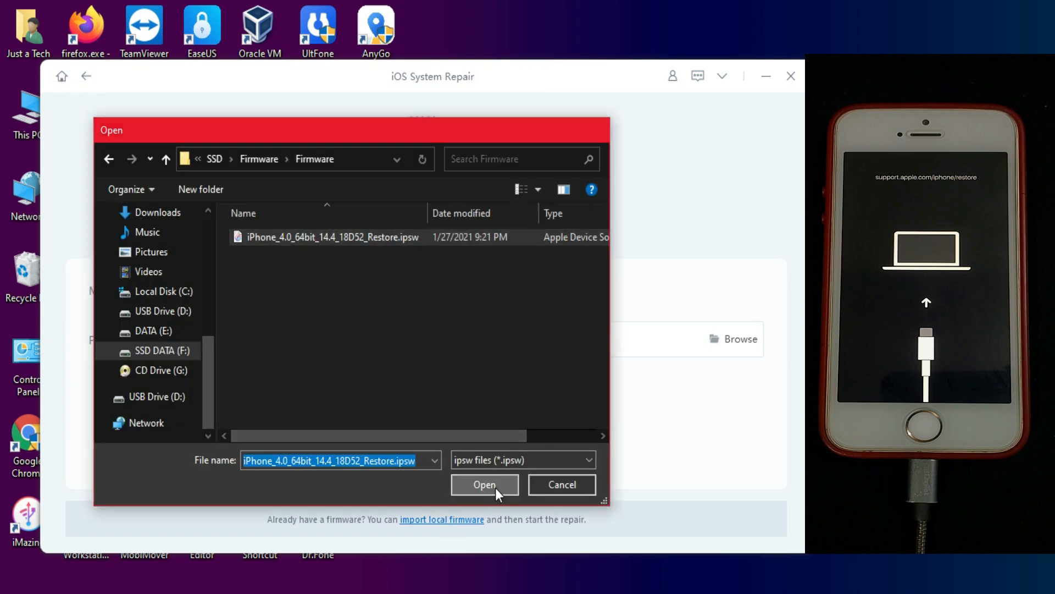
pyautogui.click(484, 484)
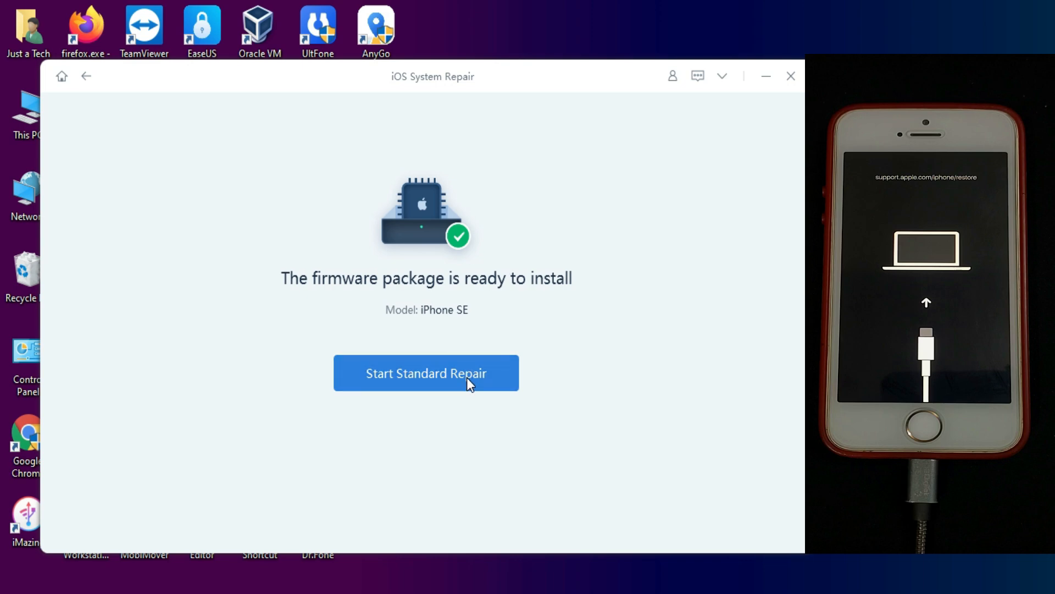
# Step: Run Start Standard Repair with the loaded firmware until the iPhone SE reboots to its home screen
pyautogui.click(427, 373)
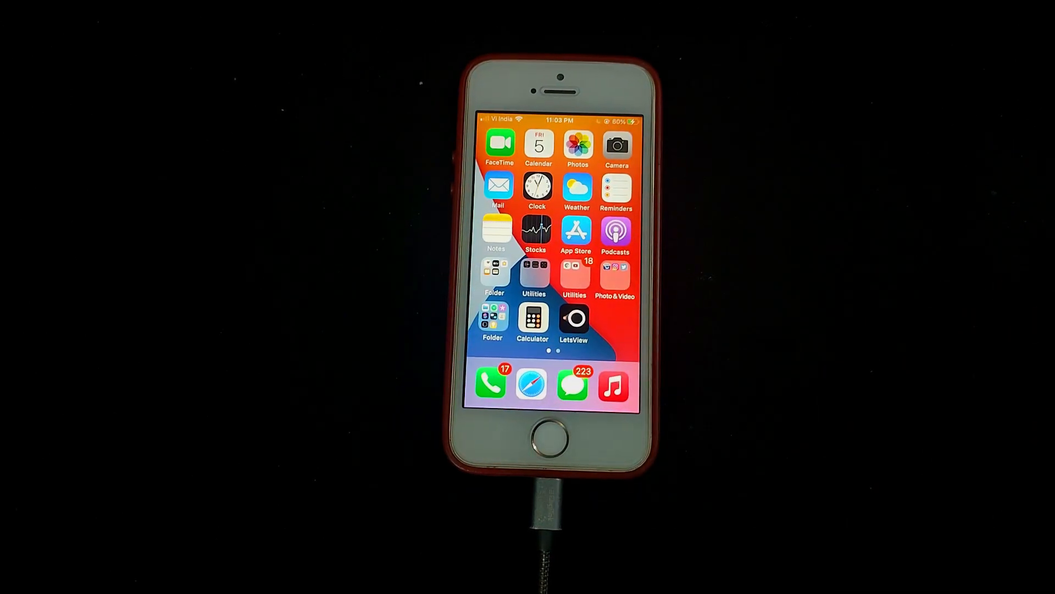
# Step: Check the Photos library on the repaired iPhone, return home, then view ReiBoot purchase options
pyautogui.hscroll(-3)
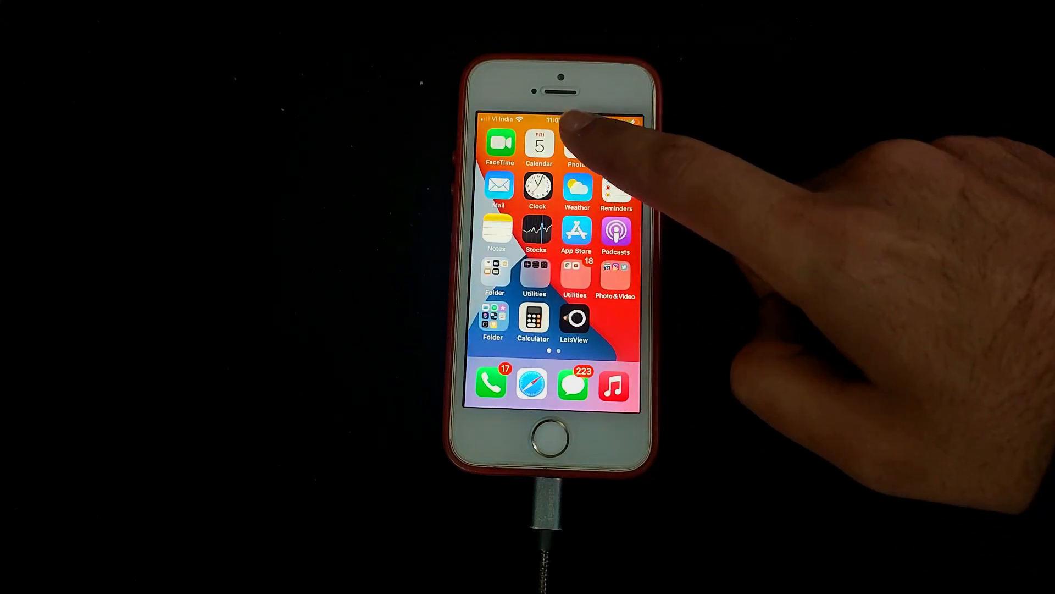
pyautogui.click(577, 148)
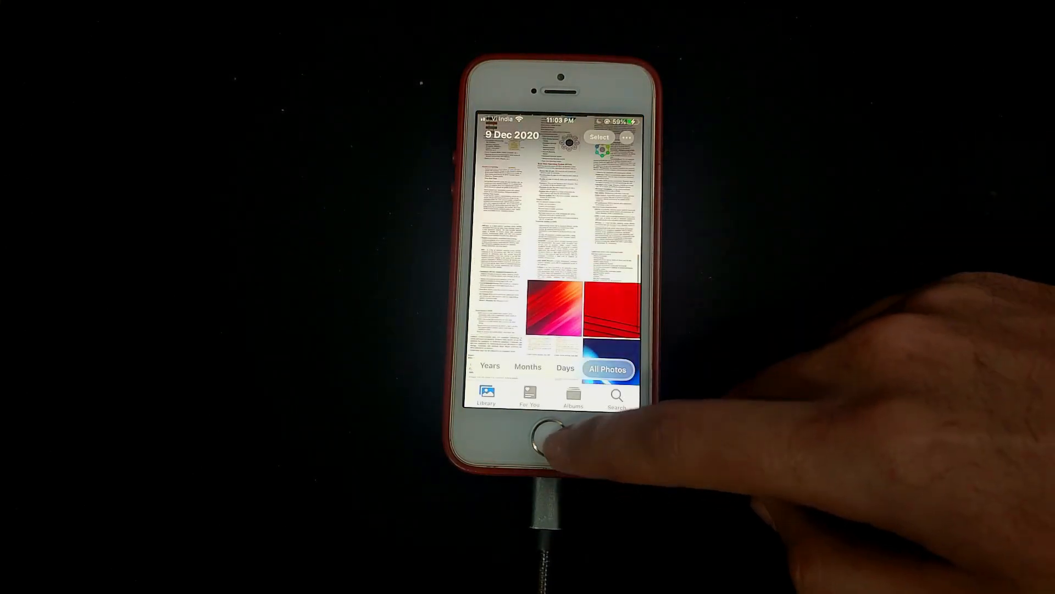
pyautogui.click(543, 443)
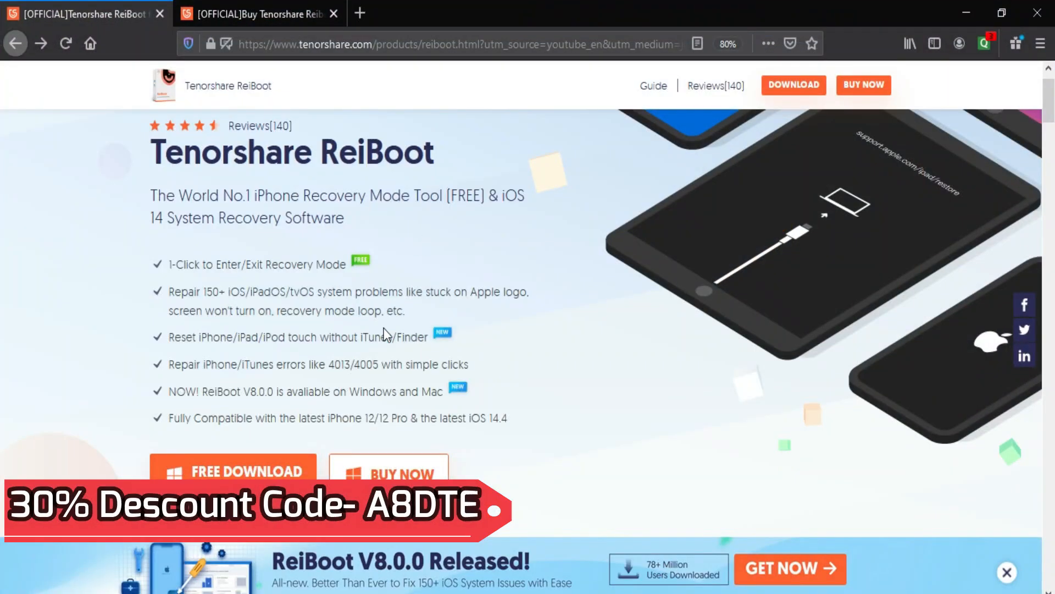
pyautogui.click(864, 84)
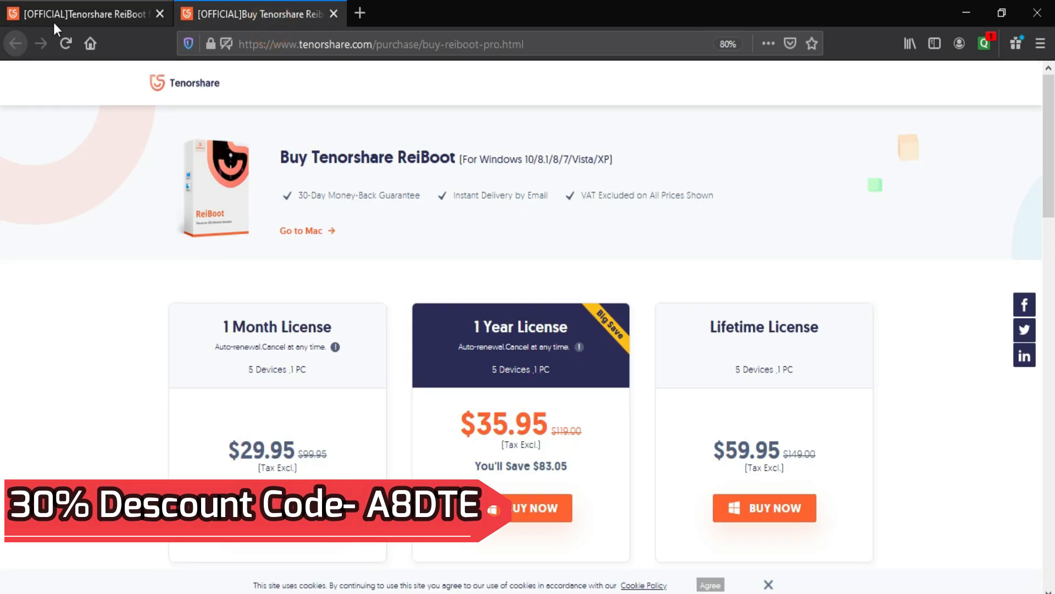